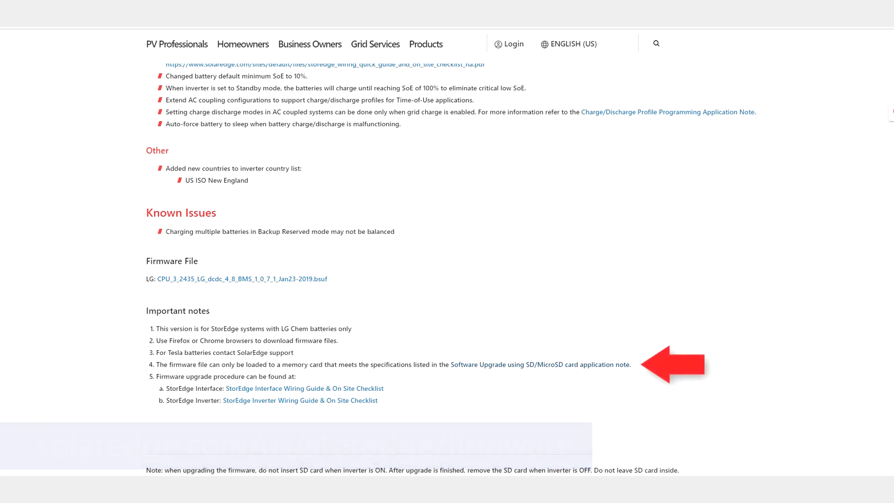
Step: Move the selection arrow to the Meter 2 (WN, 2) entry in the RS485 config menu
{"action": "left_click", "coordinate": [538, 365]}
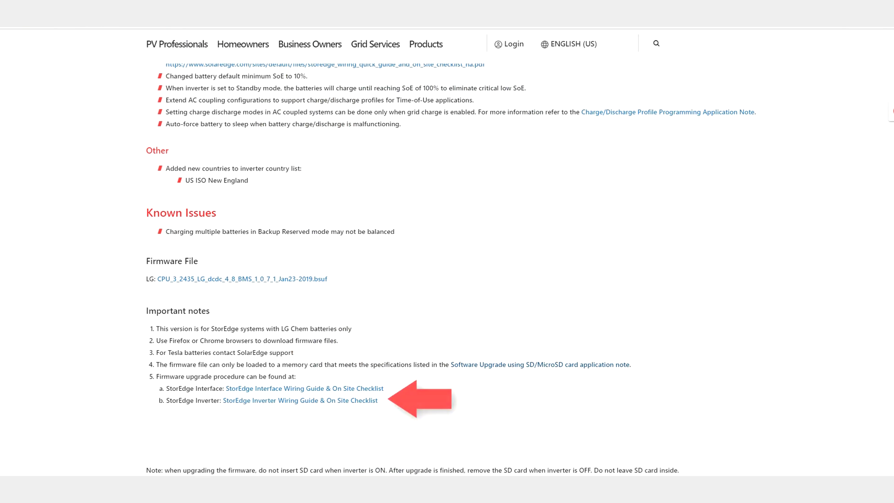
{"action": "left_click", "coordinate": [299, 400]}
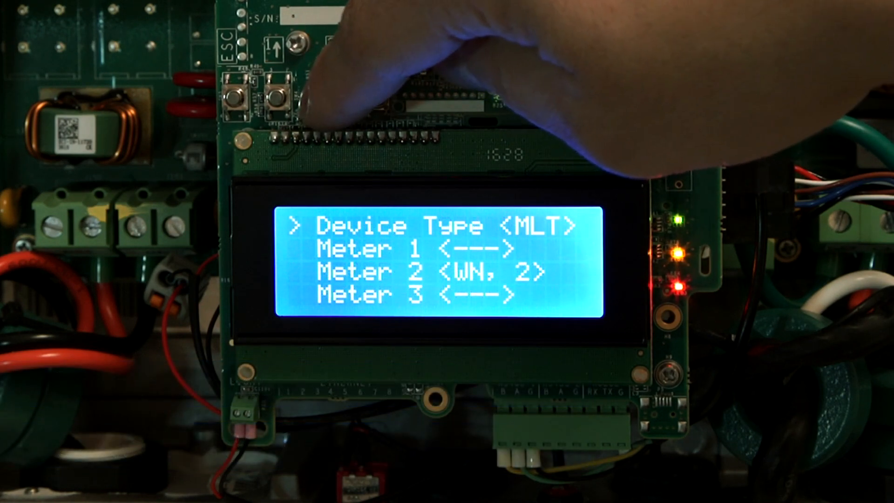
{"action": "left_click", "coordinate": [276, 97]}
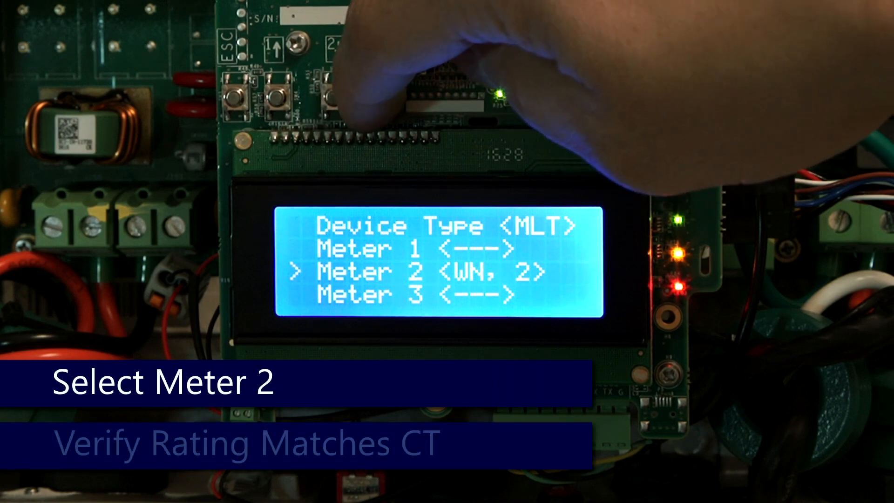